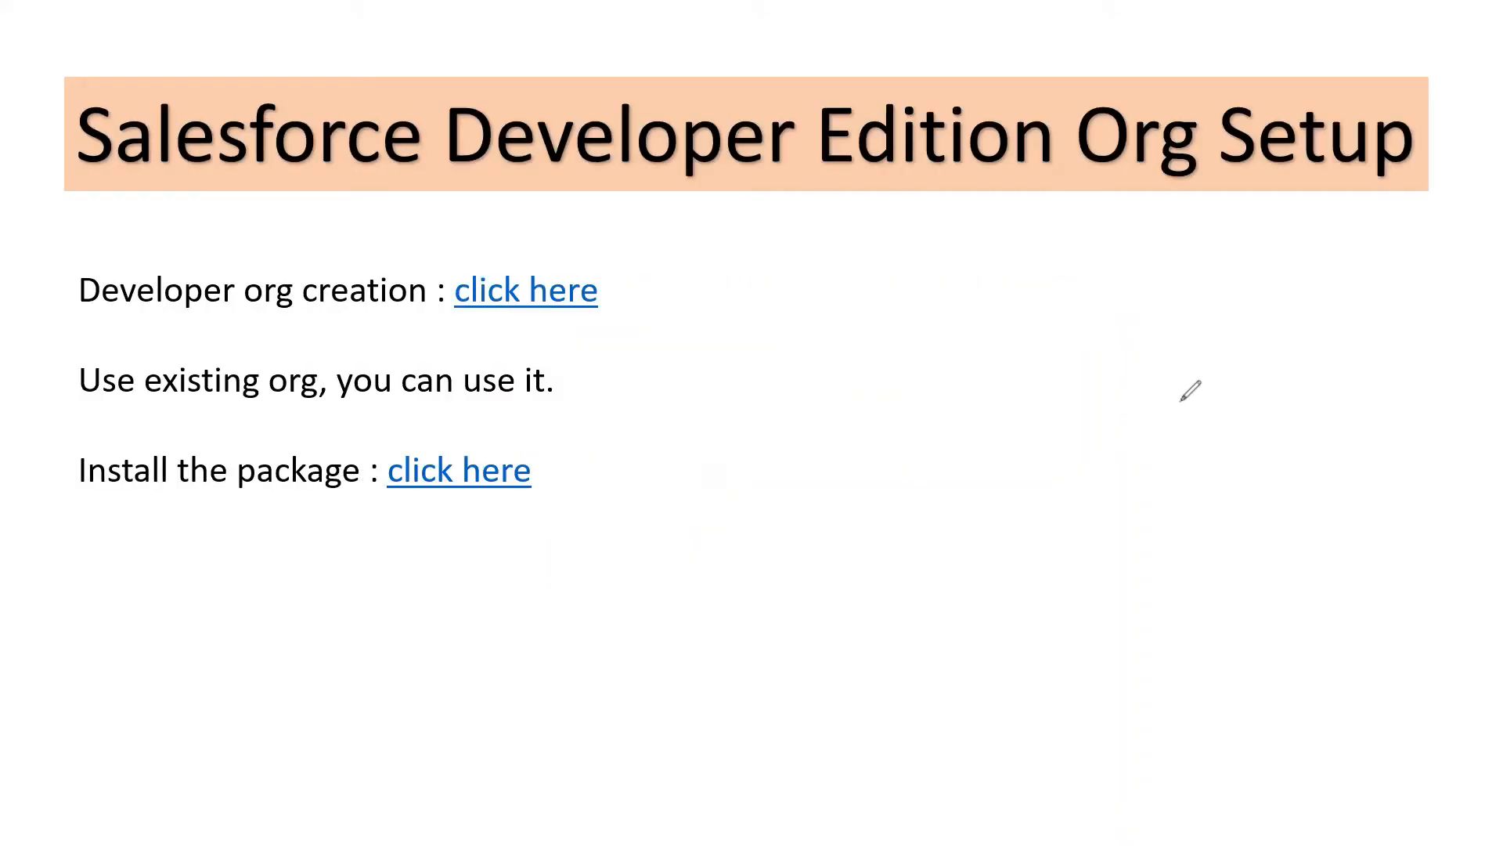
- Follow the 'click here' link and review the empty Developer Edition signup form fields
{"action": "left_click", "coordinate": [527, 290]}
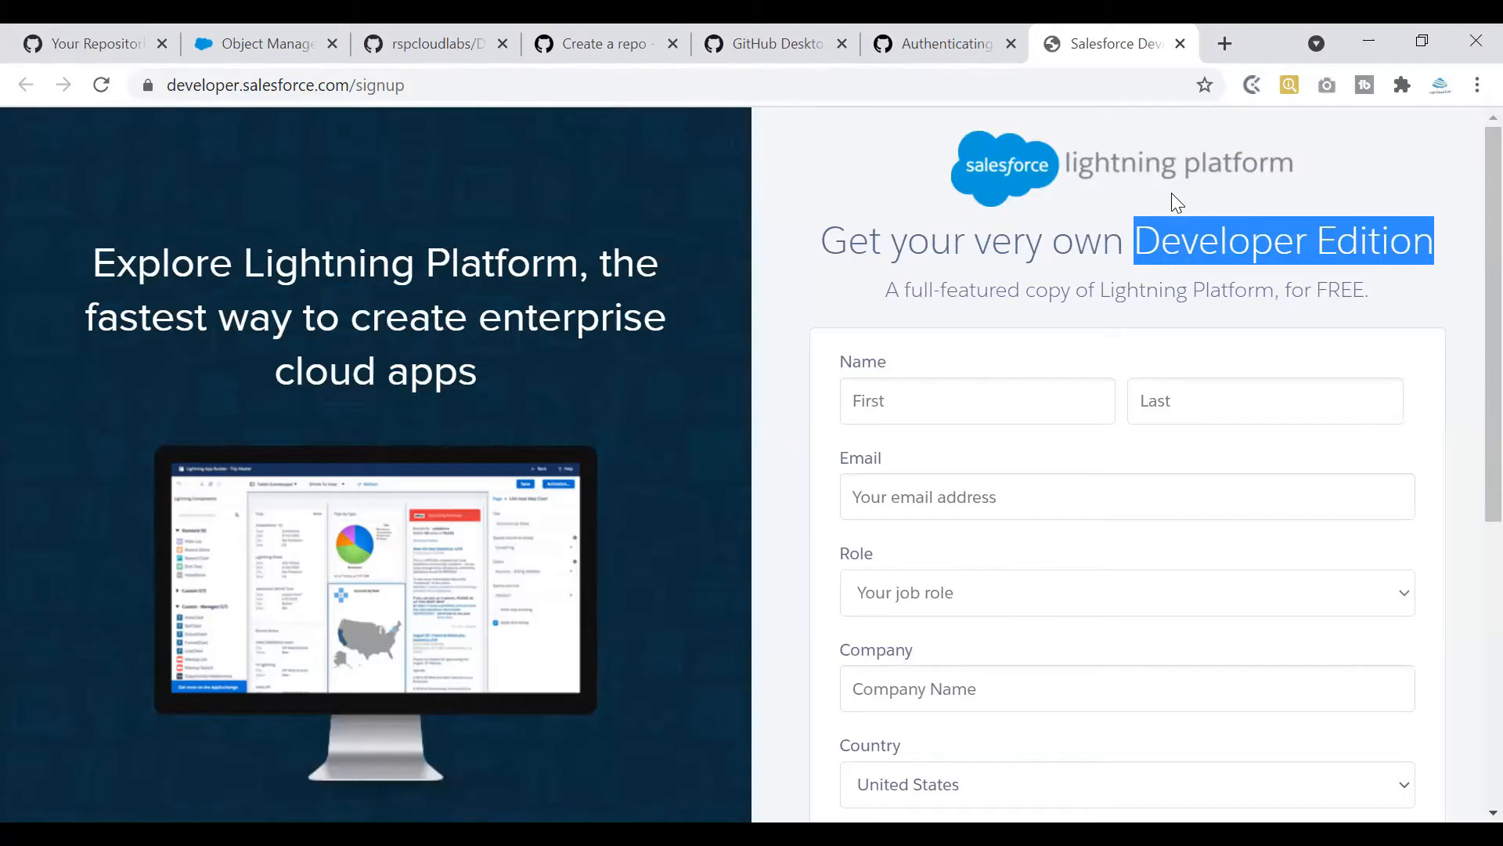
{"action": "mouse_move", "coordinate": [1462, 221]}
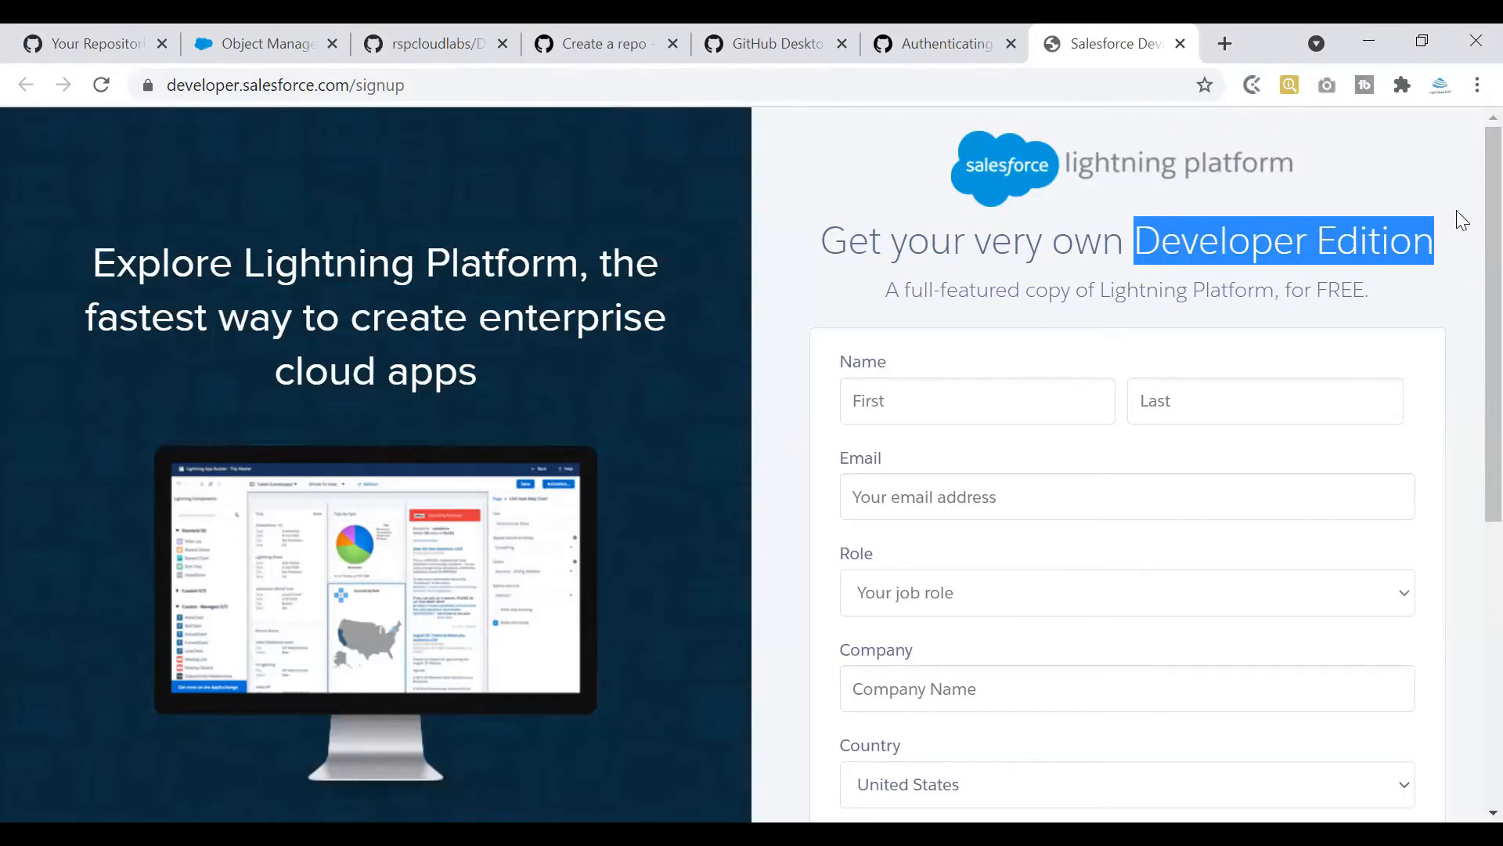
{"action": "scroll", "scroll_direction": "down", "scroll_amount": 3}
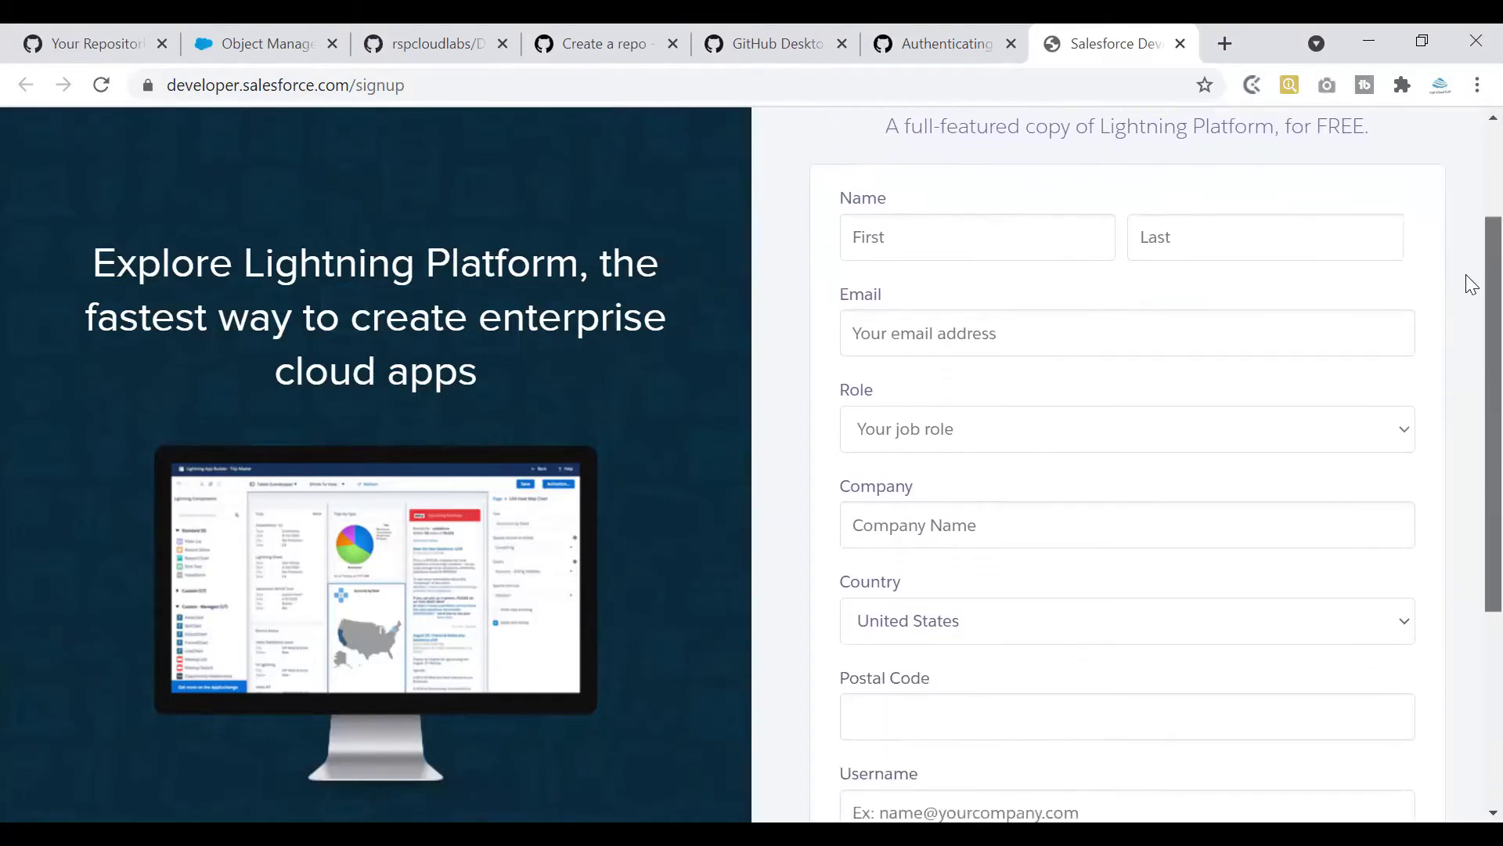
{"action": "scroll", "scroll_direction": "down", "scroll_amount": 3}
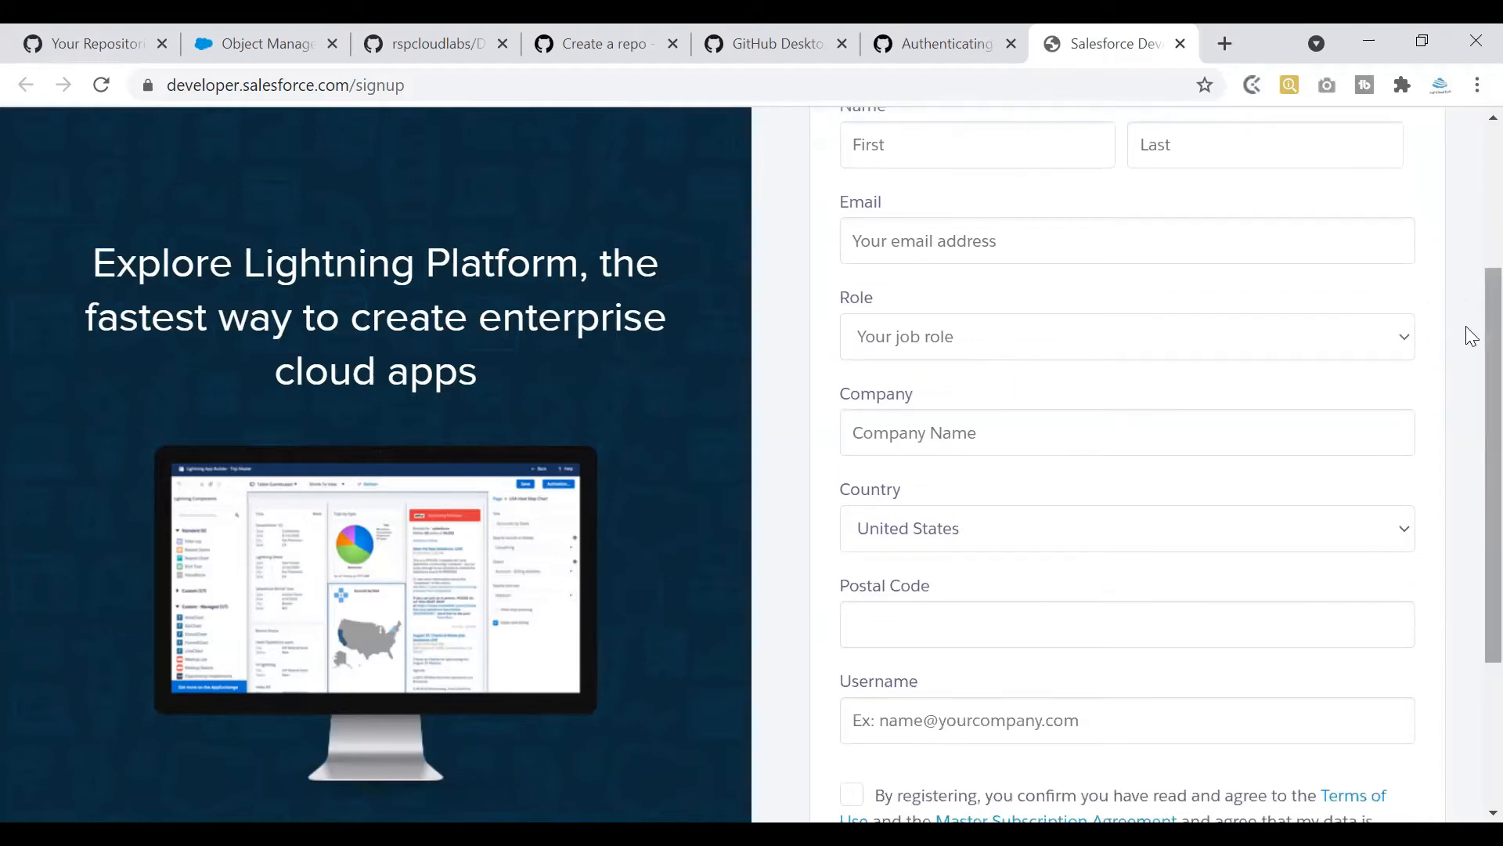
{"action": "scroll", "scroll_direction": "down", "scroll_amount": 3}
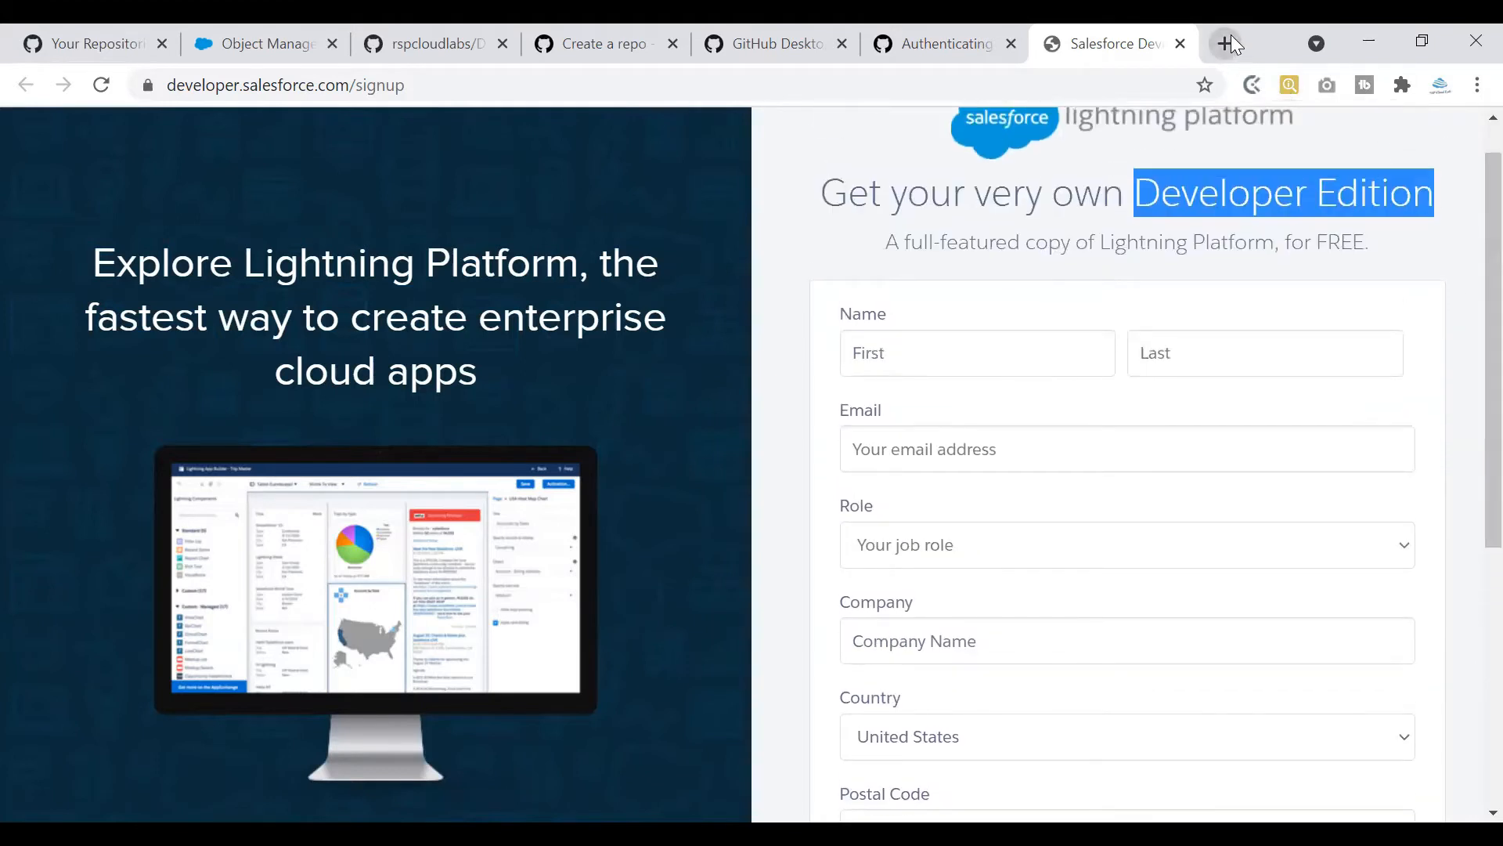
- Visit login.salesforce.com in a new tab, then return to the setup slide
{"action": "left_click", "coordinate": [1221, 42]}
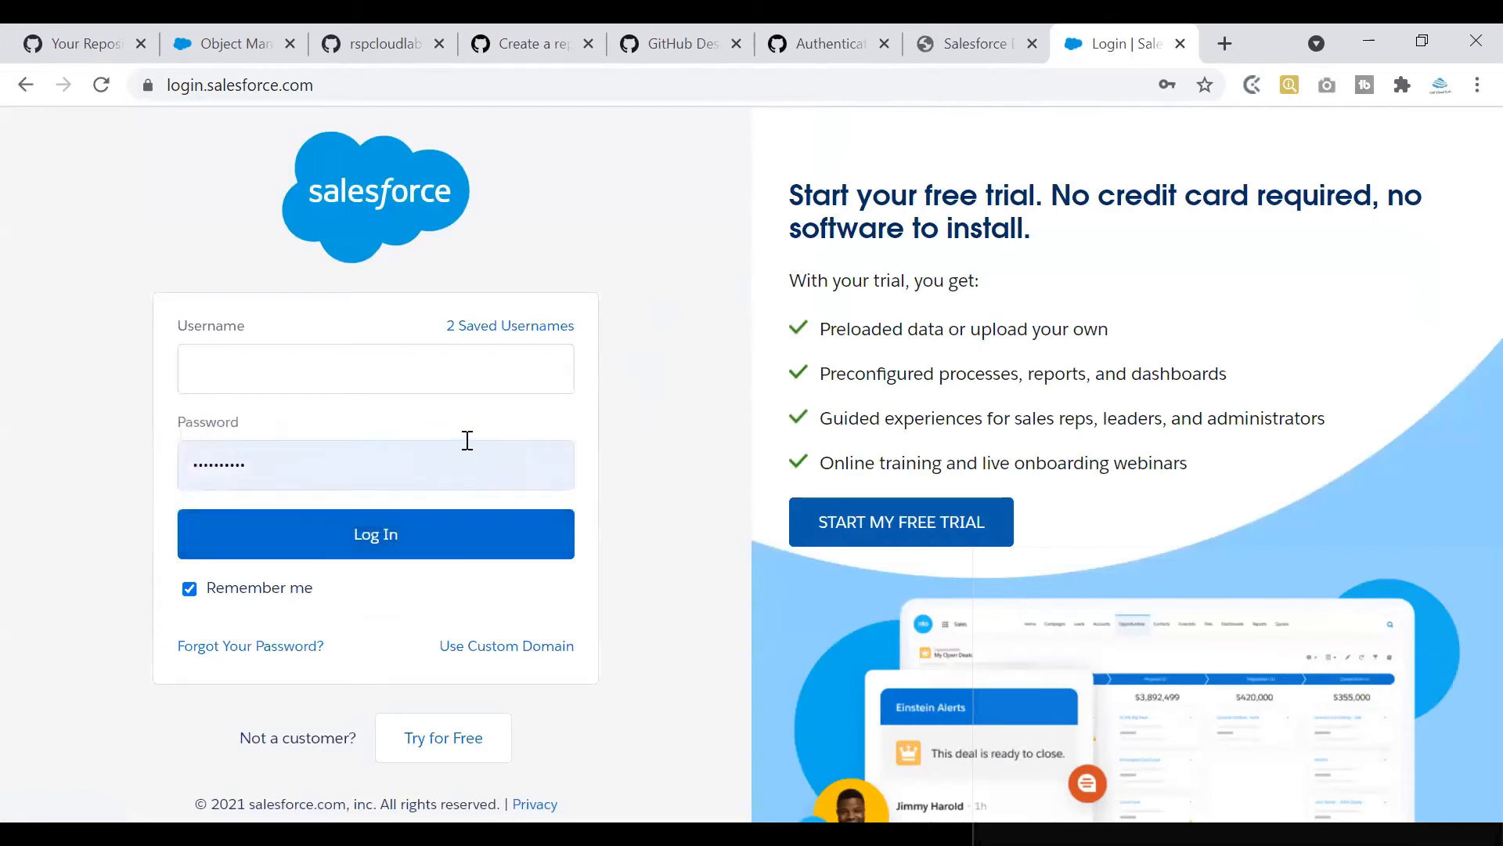
{"action": "left_click", "coordinate": [376, 368]}
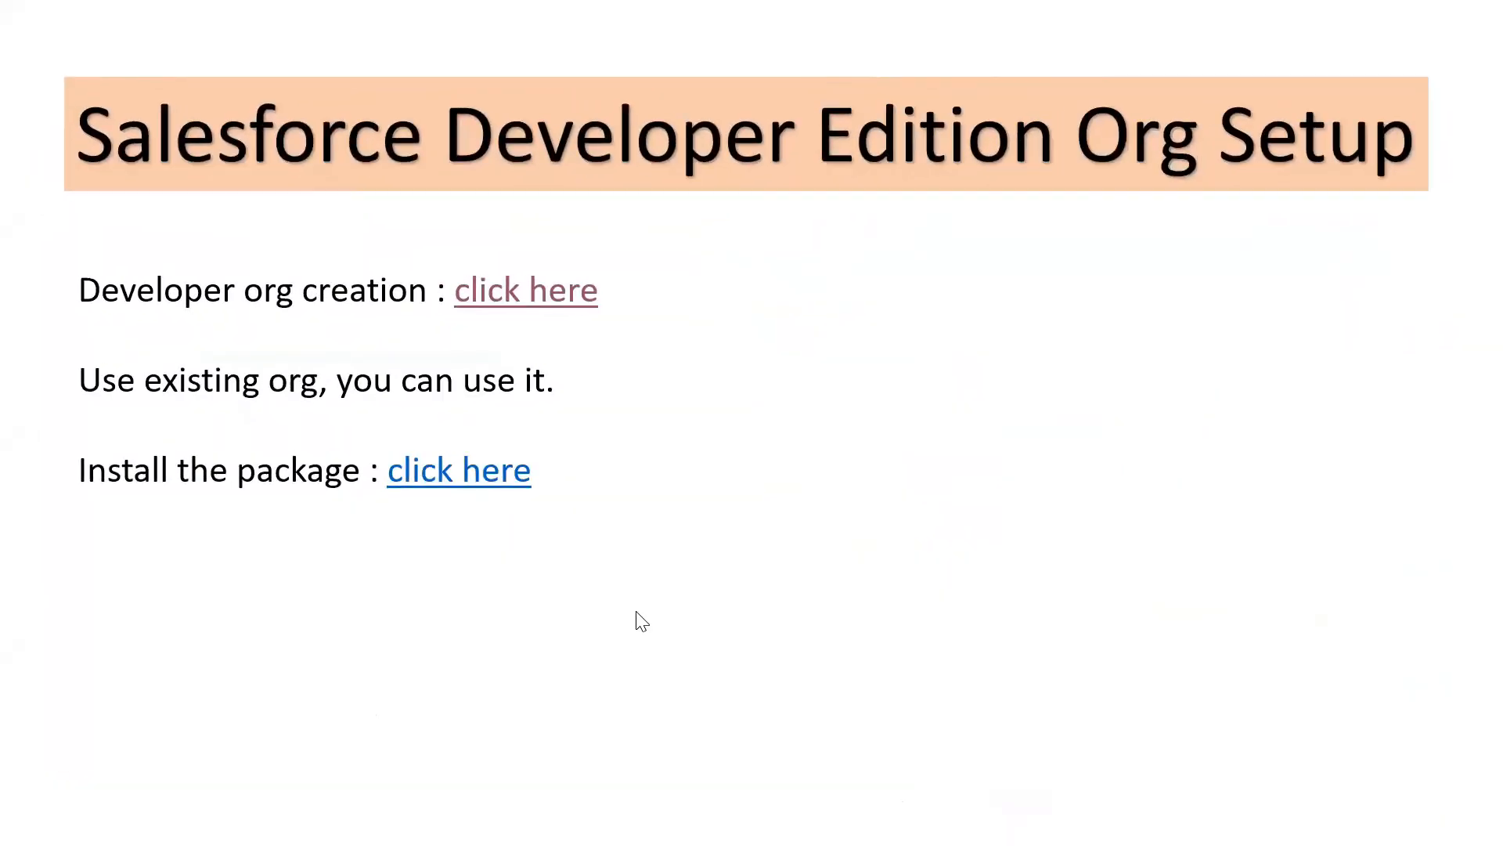
{"action": "mouse_move", "coordinate": [677, 669]}
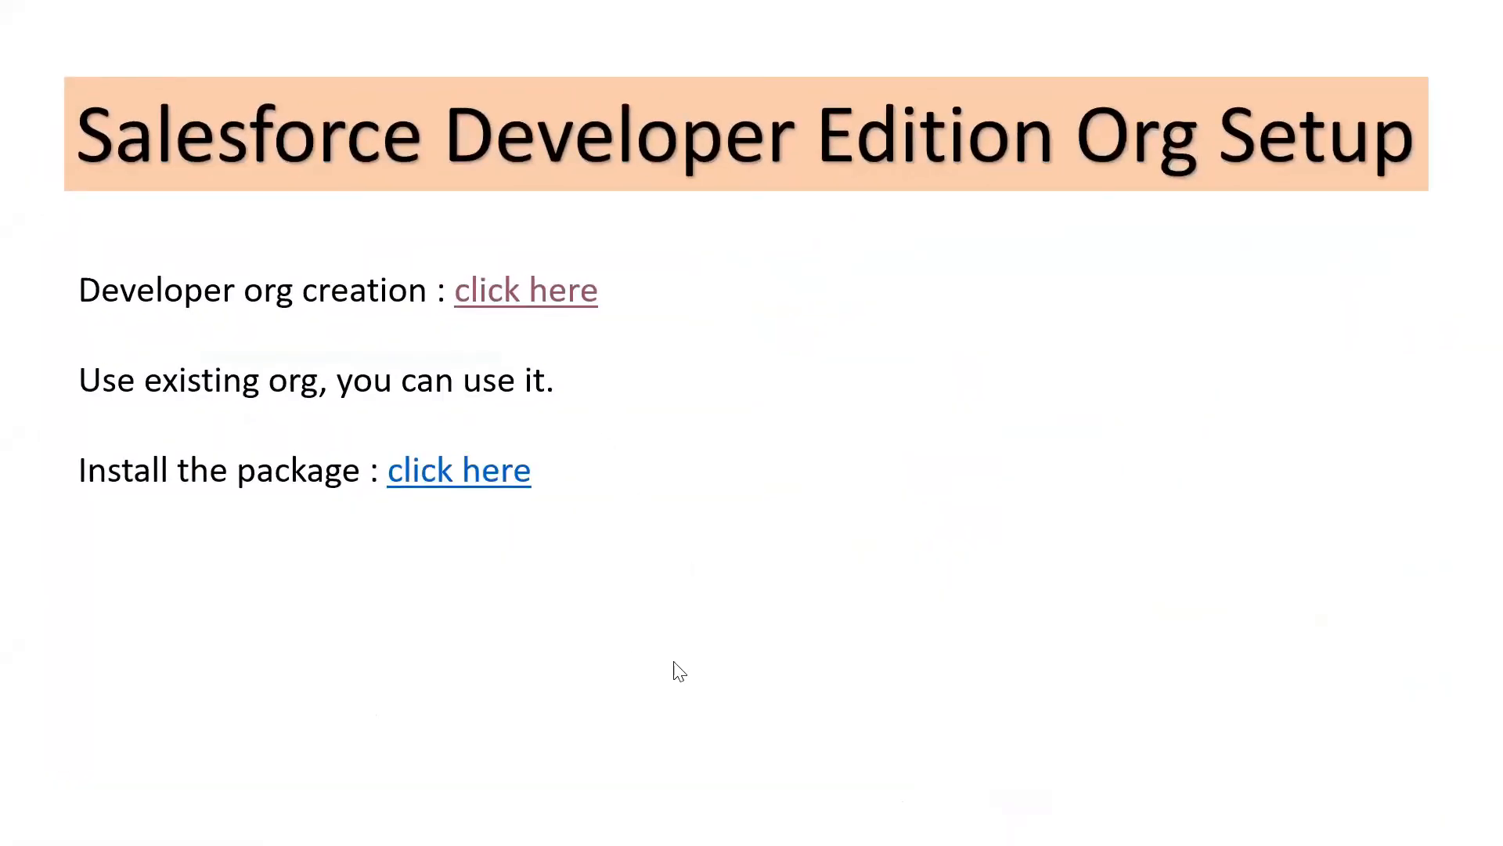